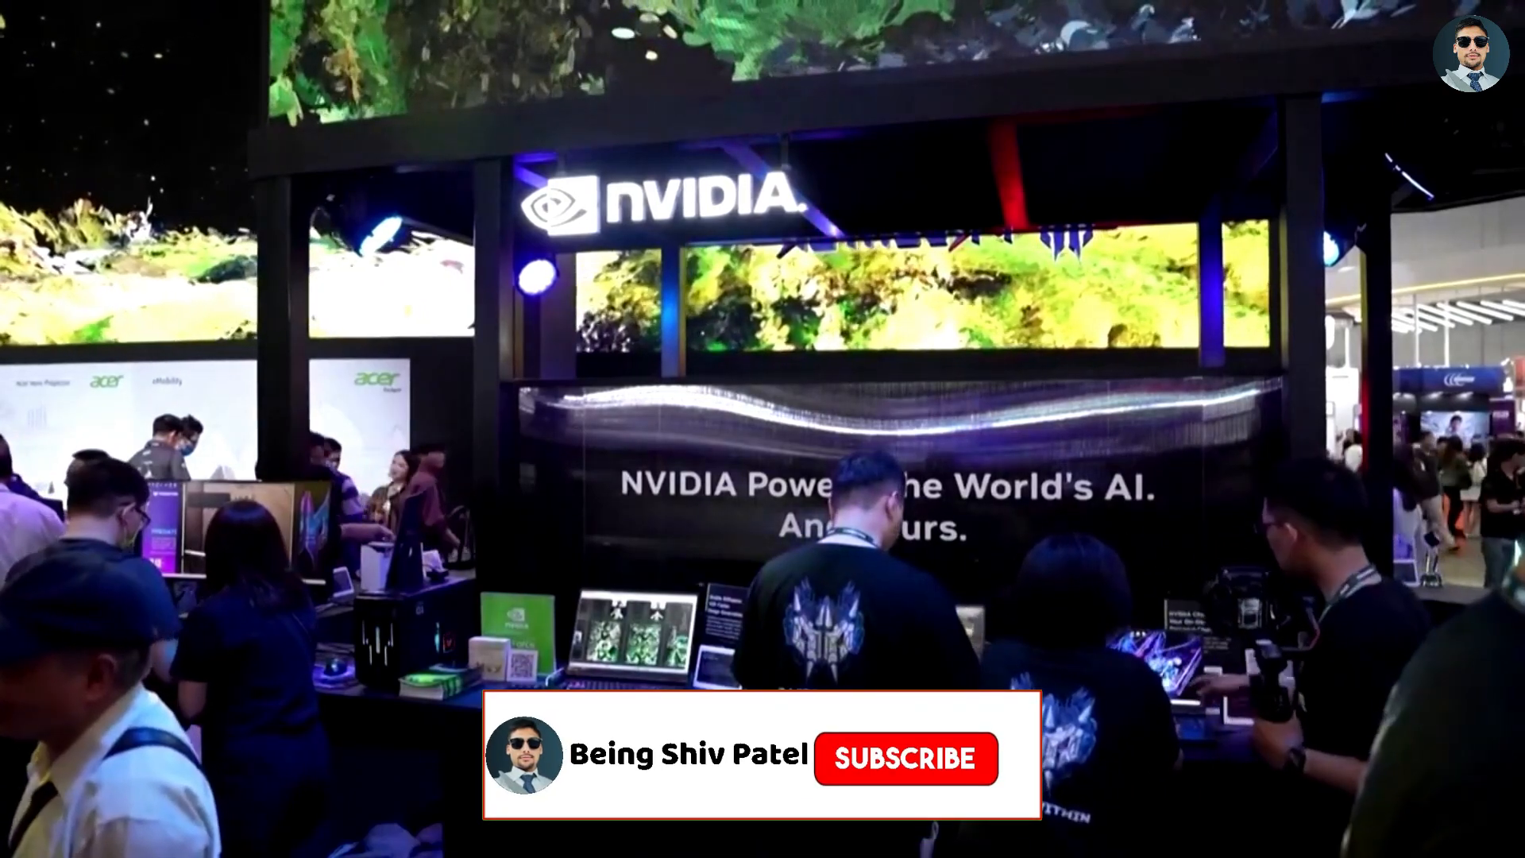
pyautogui.click(904, 758)
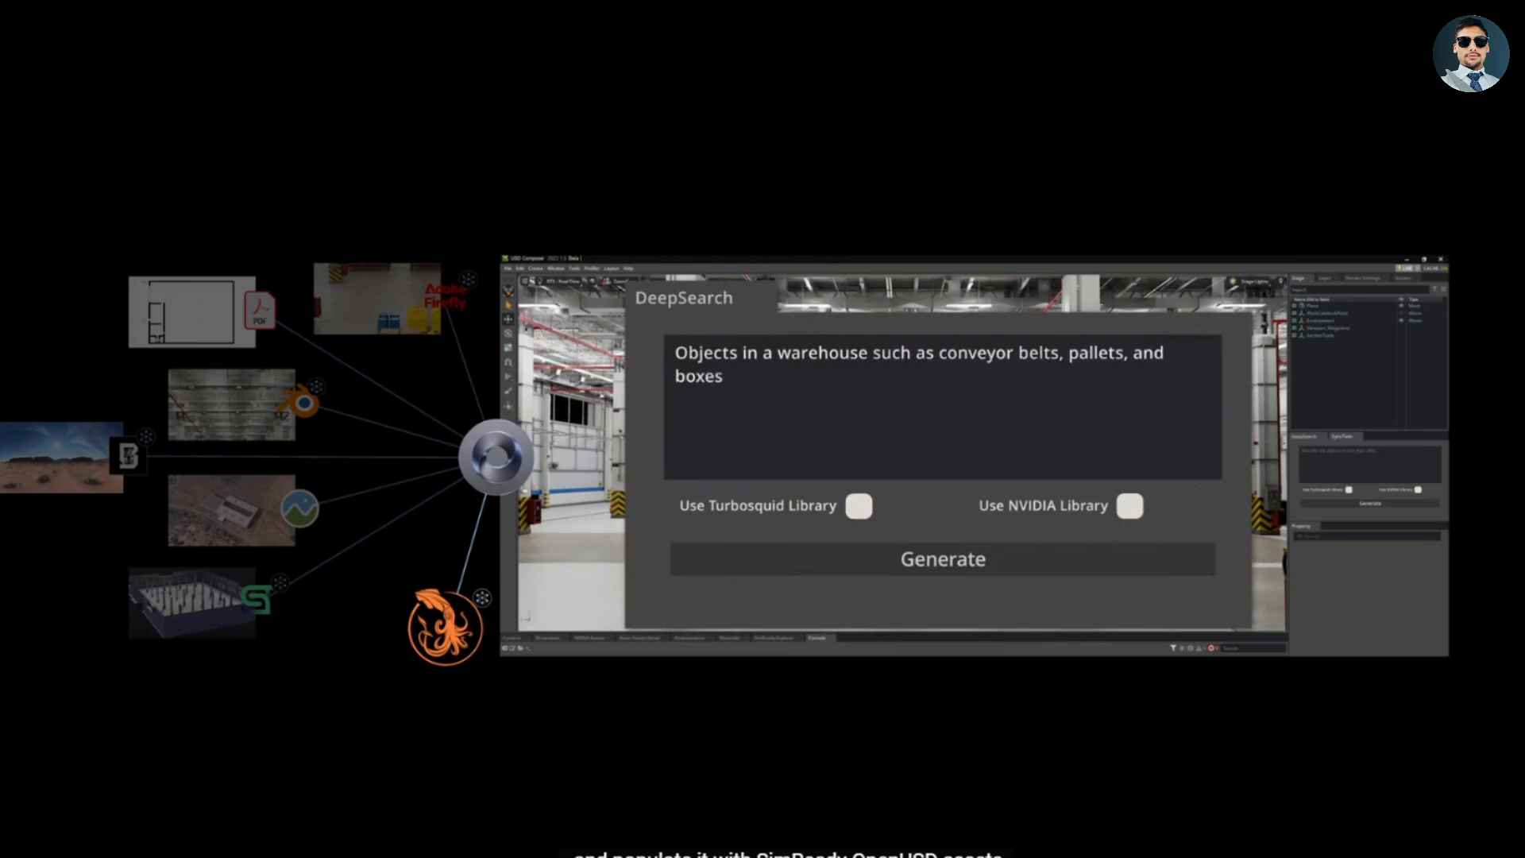
pyautogui.click(940, 558)
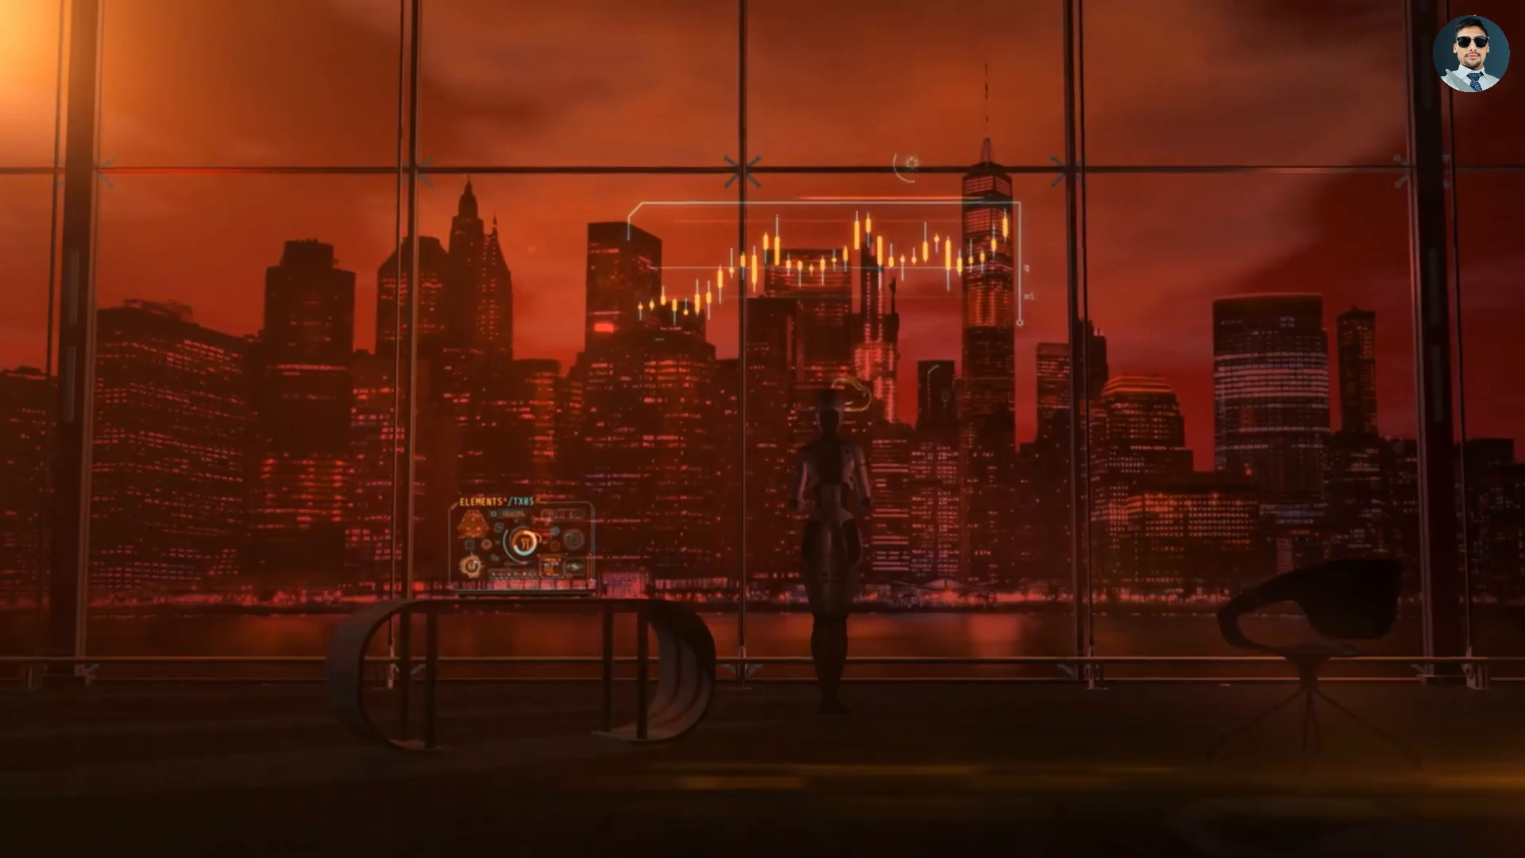
pyautogui.click(899, 759)
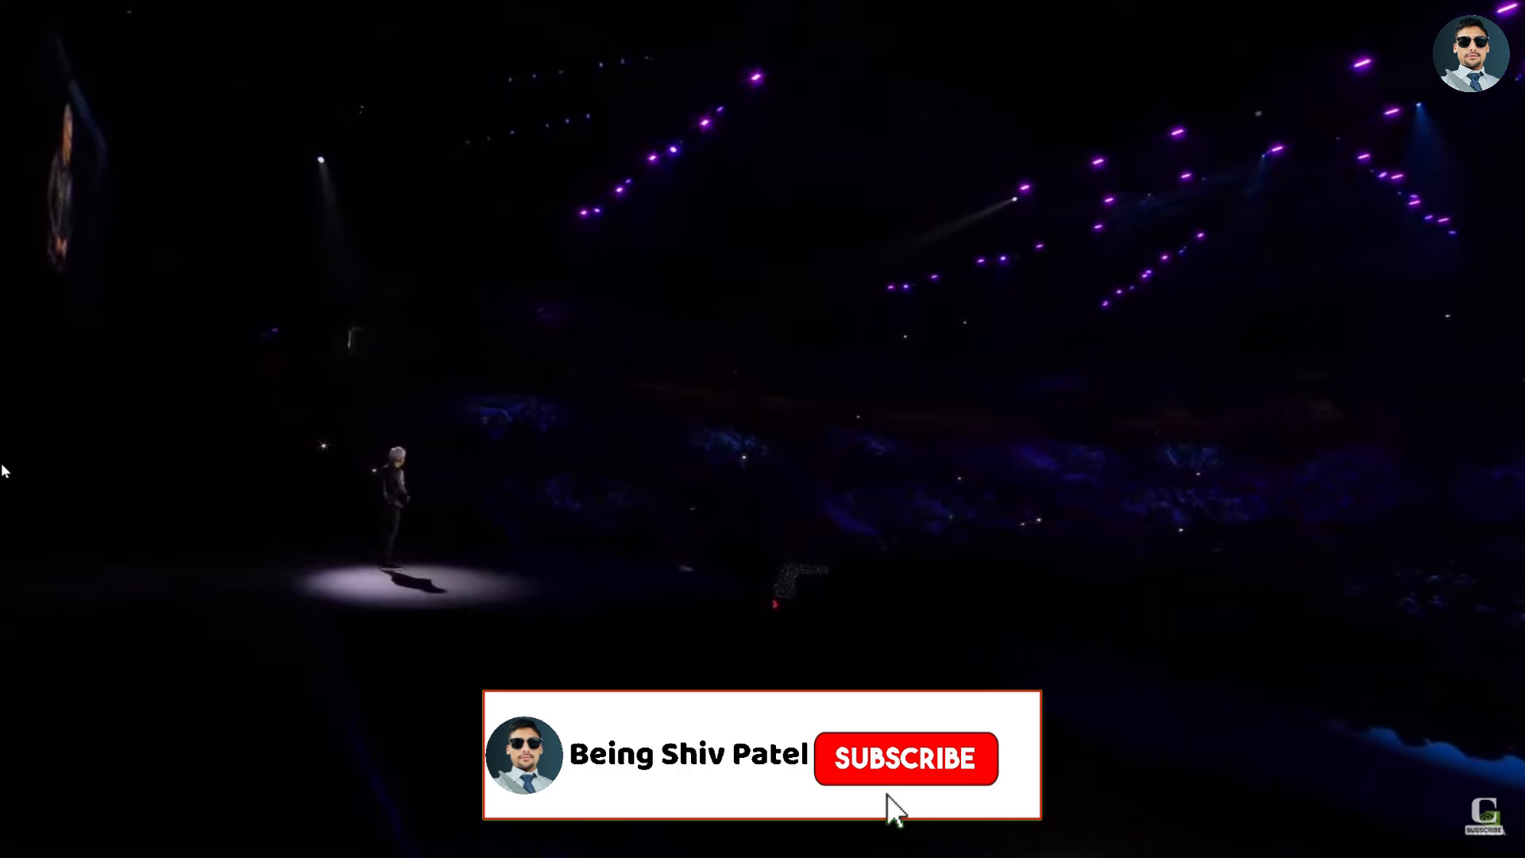
pyautogui.click(904, 758)
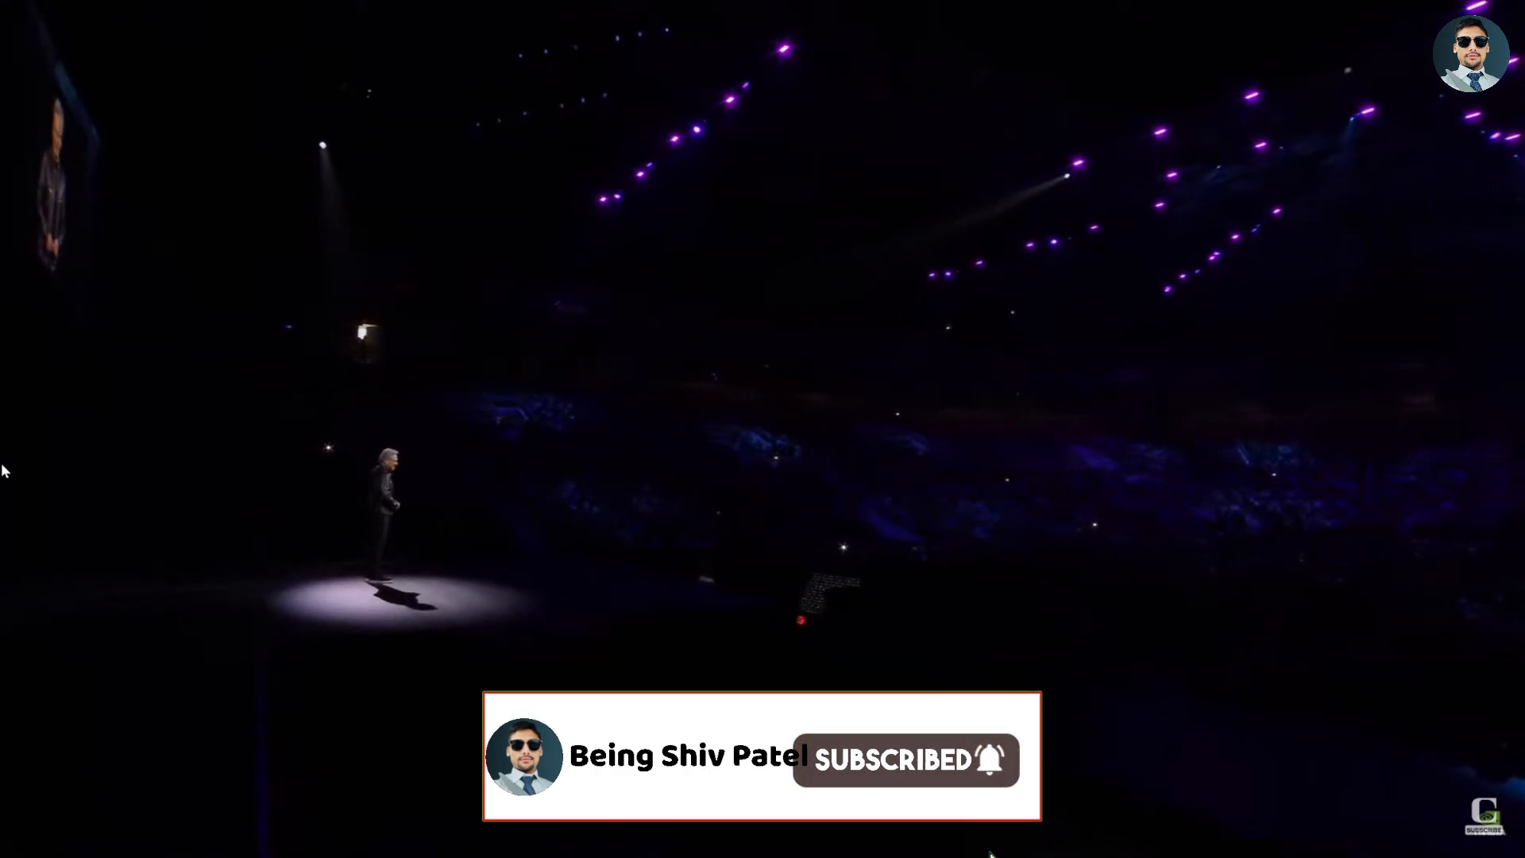